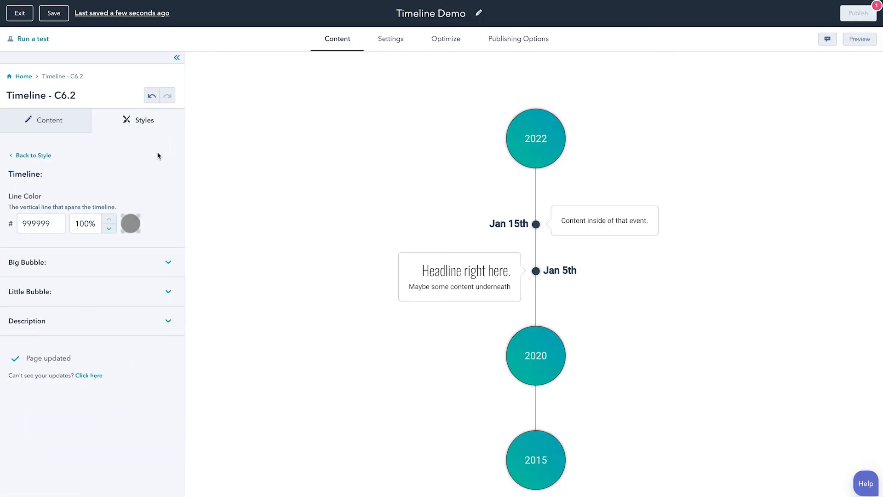
pyautogui.moveTo(64, 207)
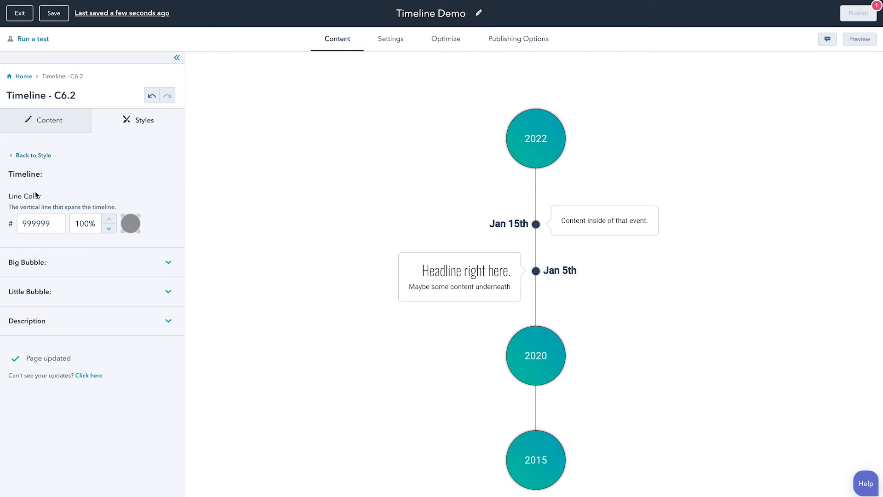
pyautogui.moveTo(540, 256)
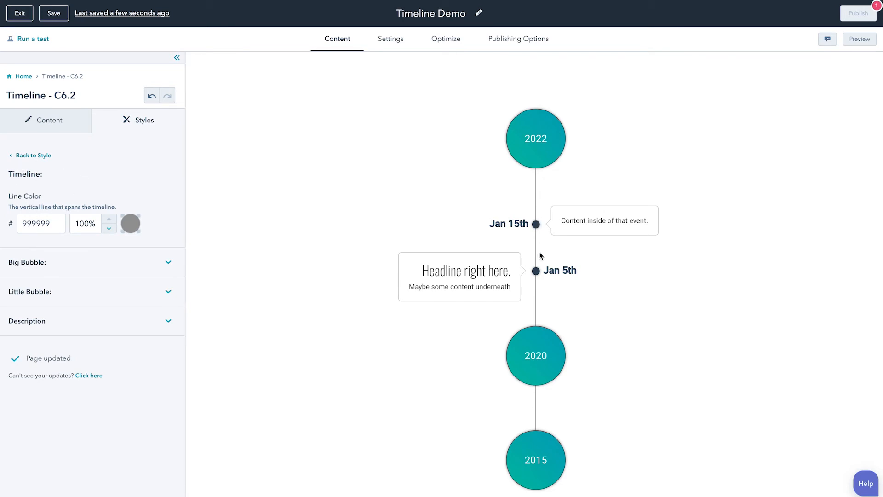
# - Set the timeline's vertical line colour to teal-blue 00a4bd
pyautogui.click(130, 223)
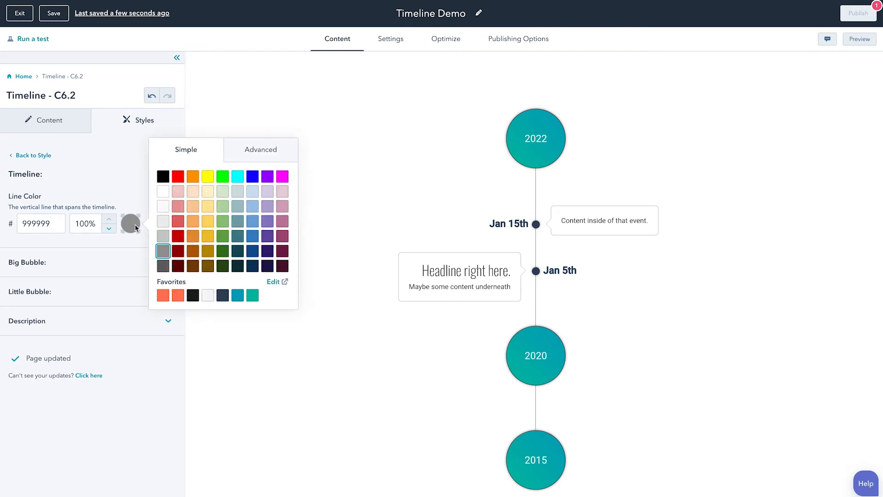
pyautogui.click(237, 294)
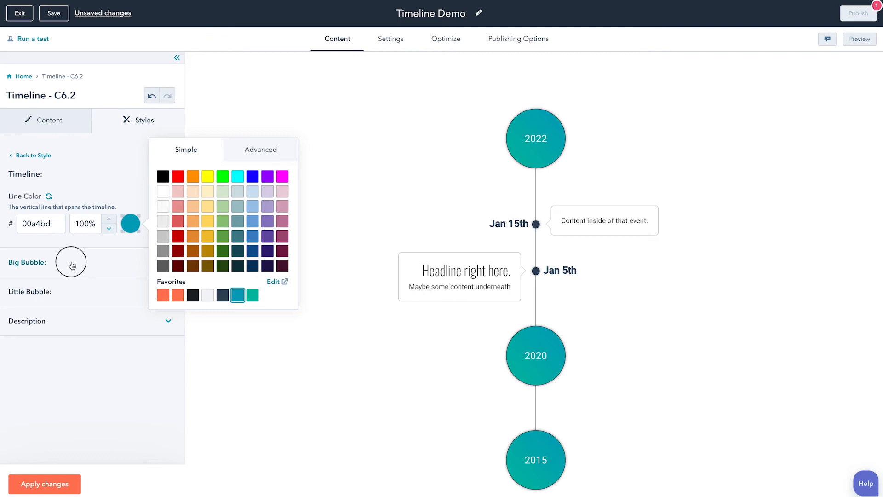
# - Give the big bubble a gradient from dark 1c2125 to grey 999999
pyautogui.click(72, 262)
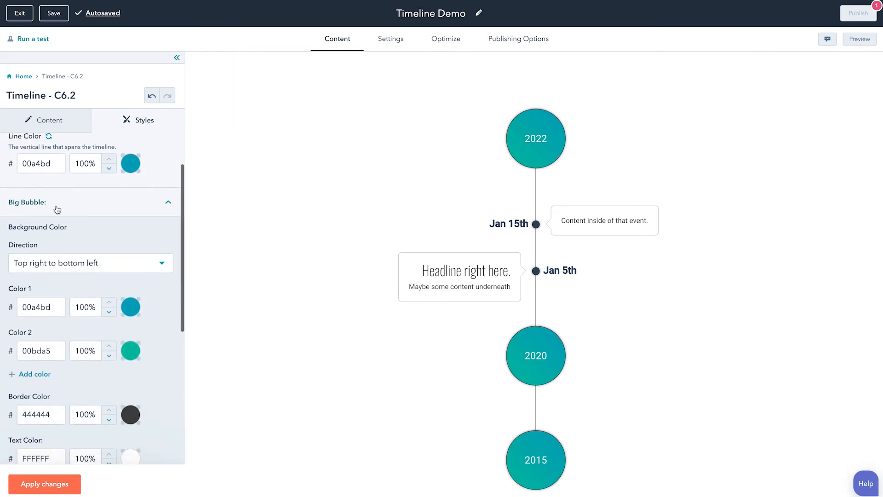
pyautogui.moveTo(527, 108)
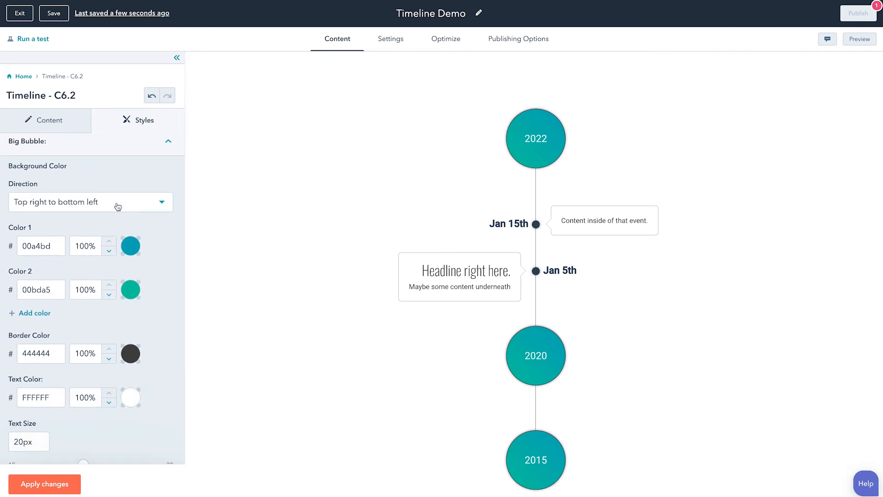
pyautogui.click(130, 245)
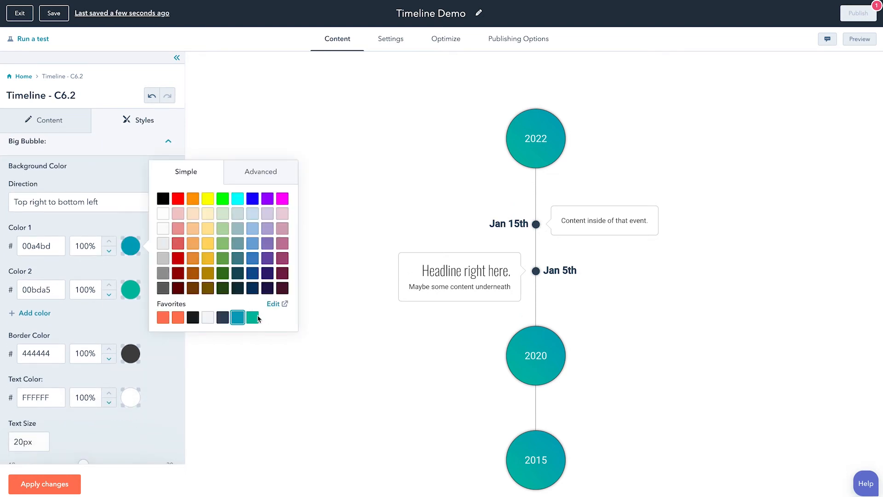
pyautogui.click(193, 318)
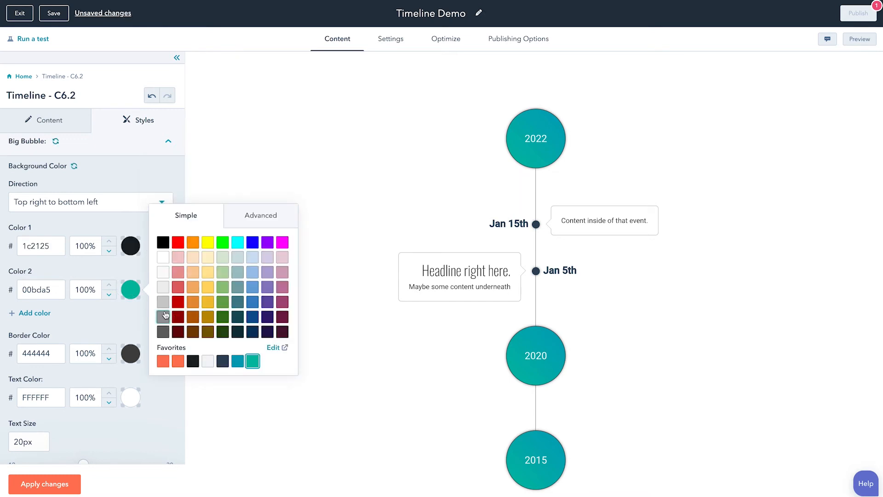
pyautogui.click(163, 317)
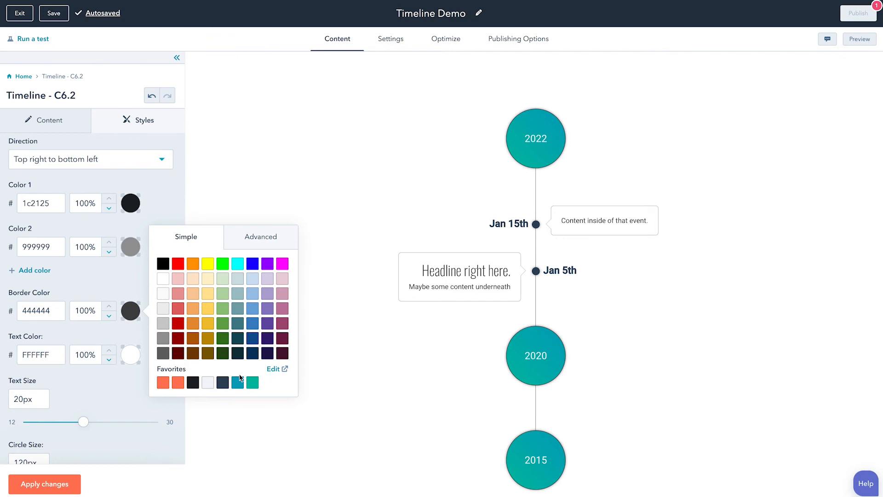
# - Set the big bubble border colour to teal-blue 00a4bd
pyautogui.click(238, 382)
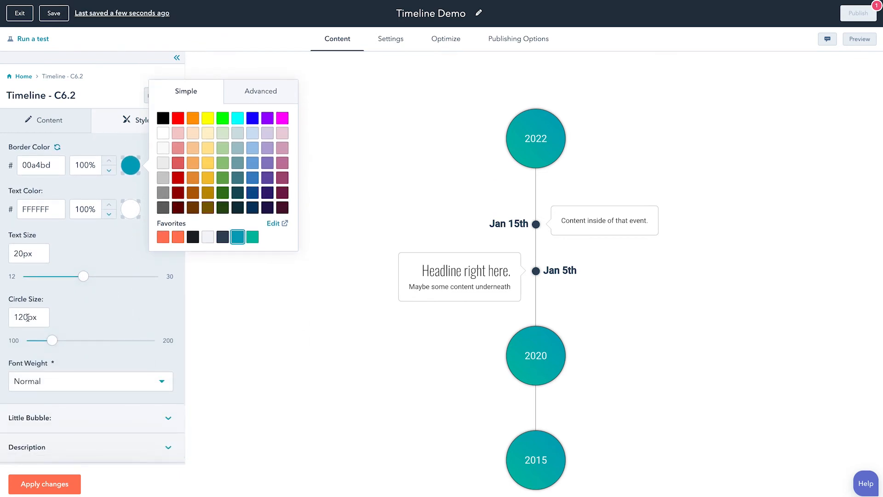
pyautogui.click(25, 317)
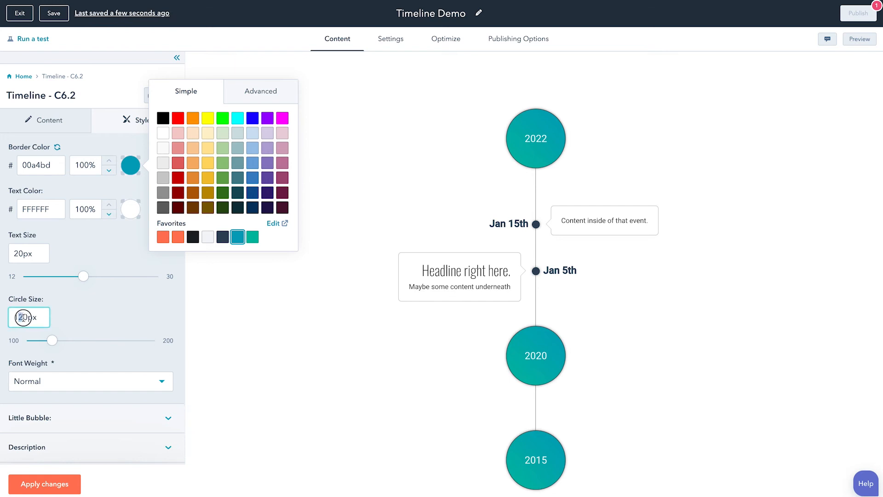